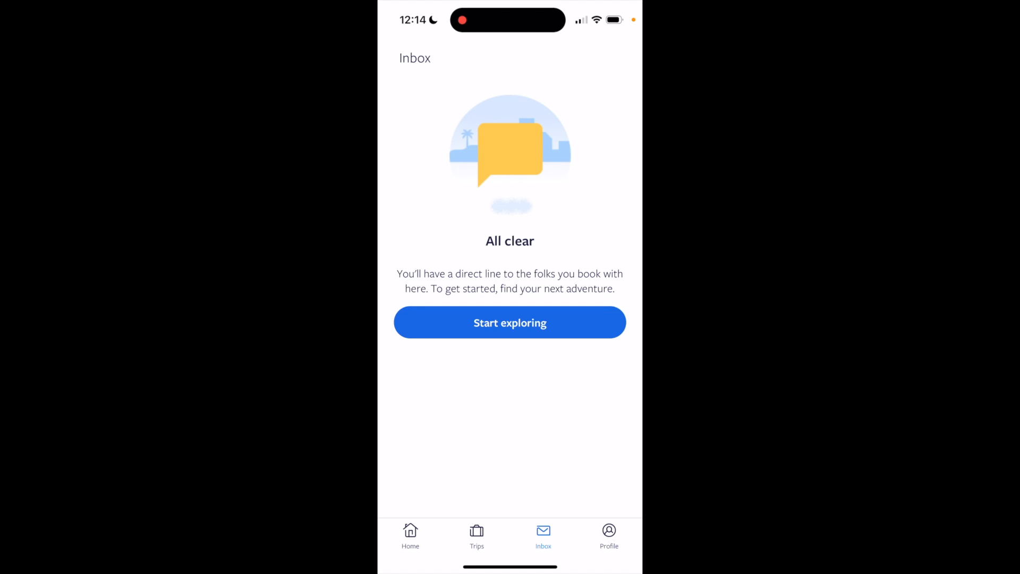
- Return to the home search page, prefilled for Las Vegas, Jan 8–16, 2 travellers
left_click(410, 535)
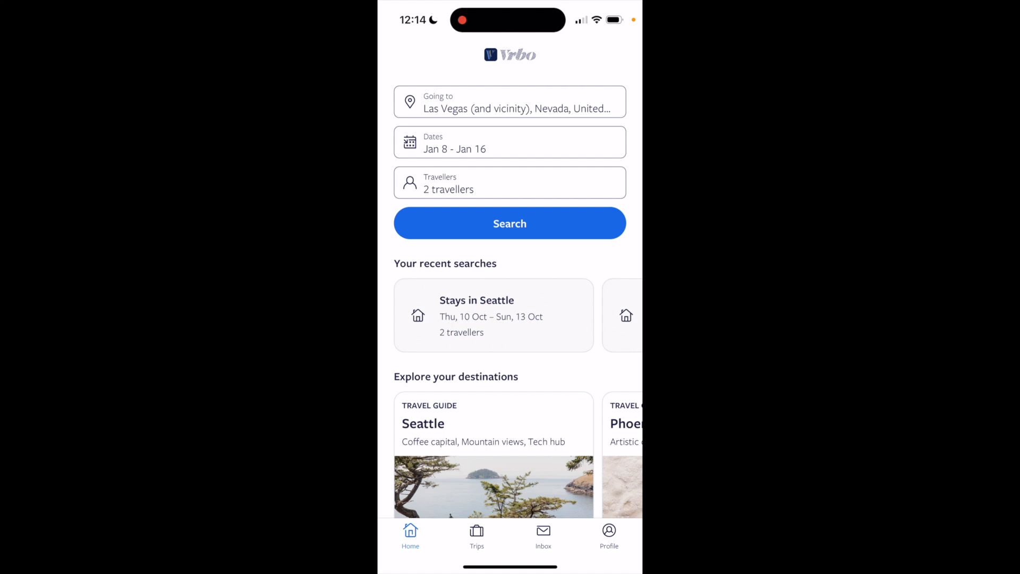
- Run the search, listing 300+ Las Vegas properties for Jan 8–16 with 2 travellers
left_click(510, 223)
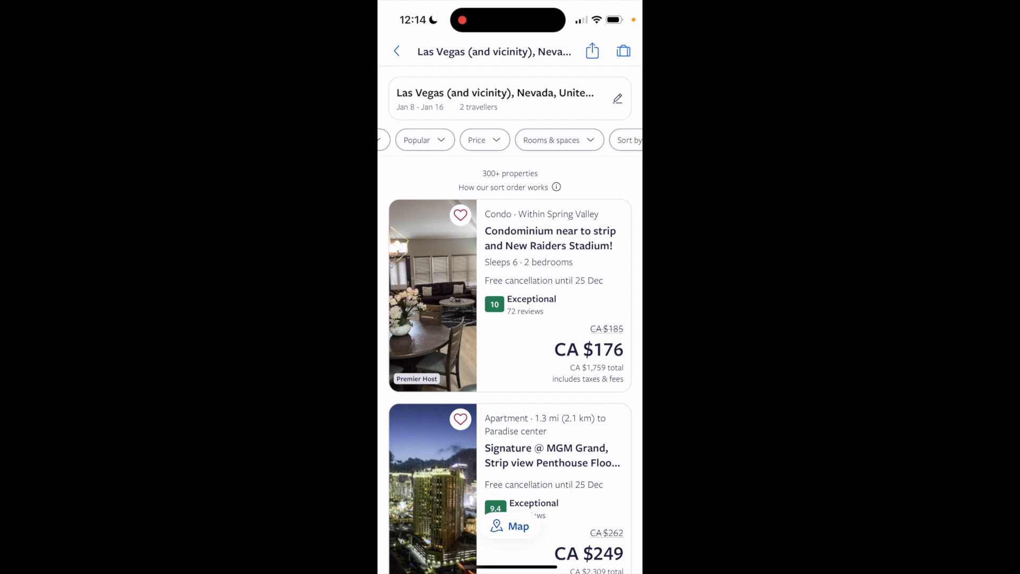
- Require at least 3 bedrooms in Rooms & spaces and apply it to the results
left_click(558, 140)
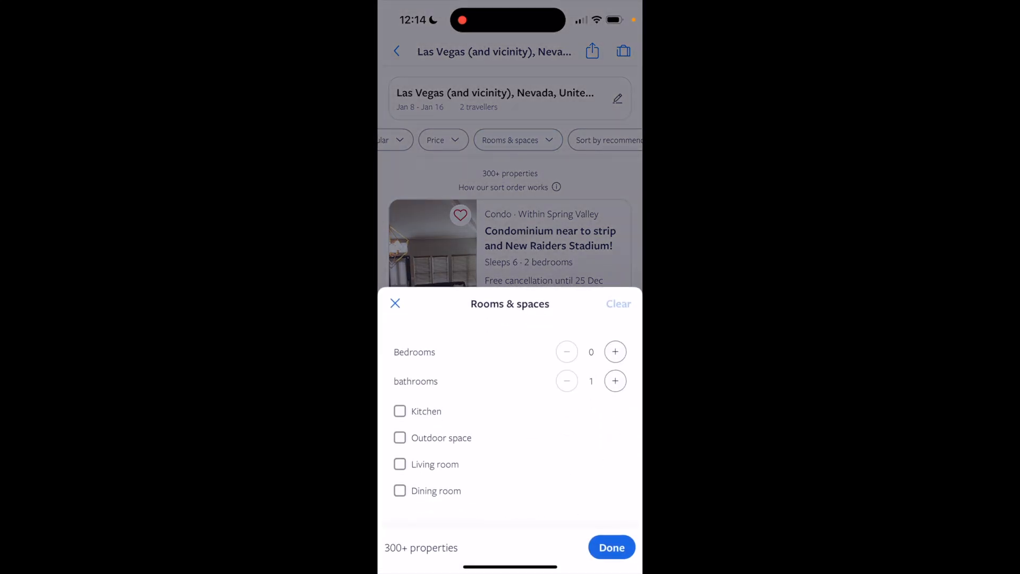
left_click(616, 352)
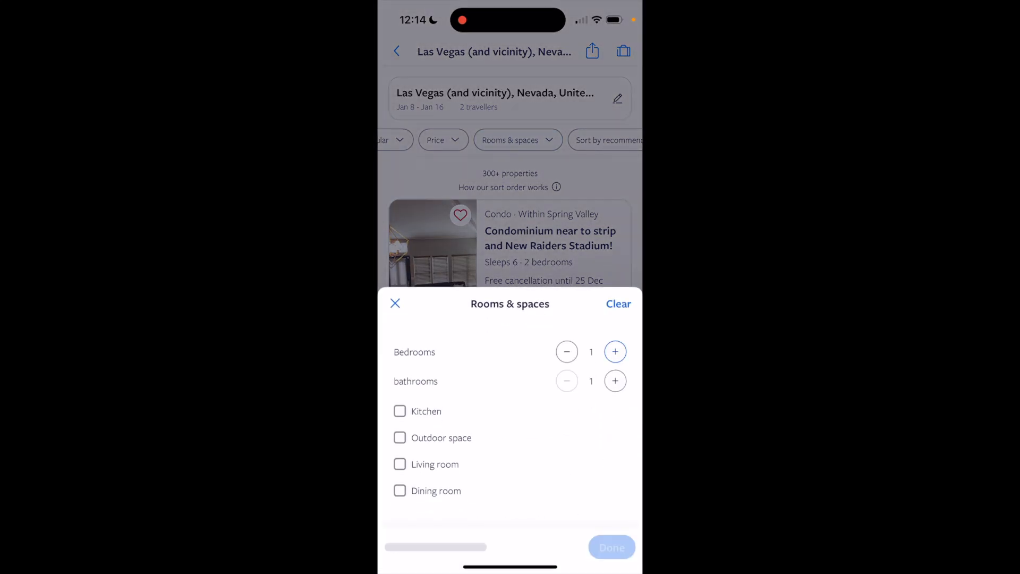
left_click(614, 352)
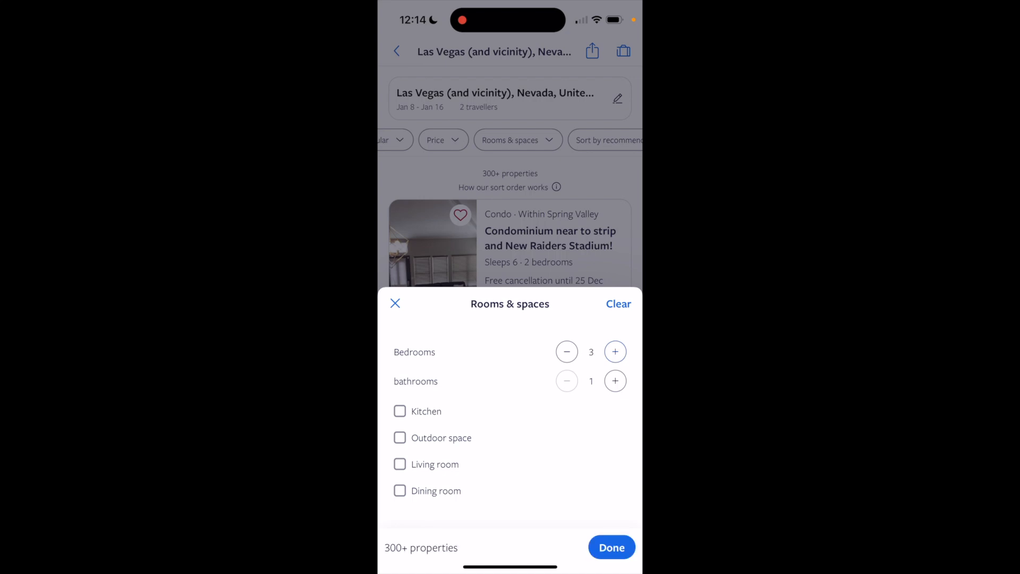
left_click(612, 546)
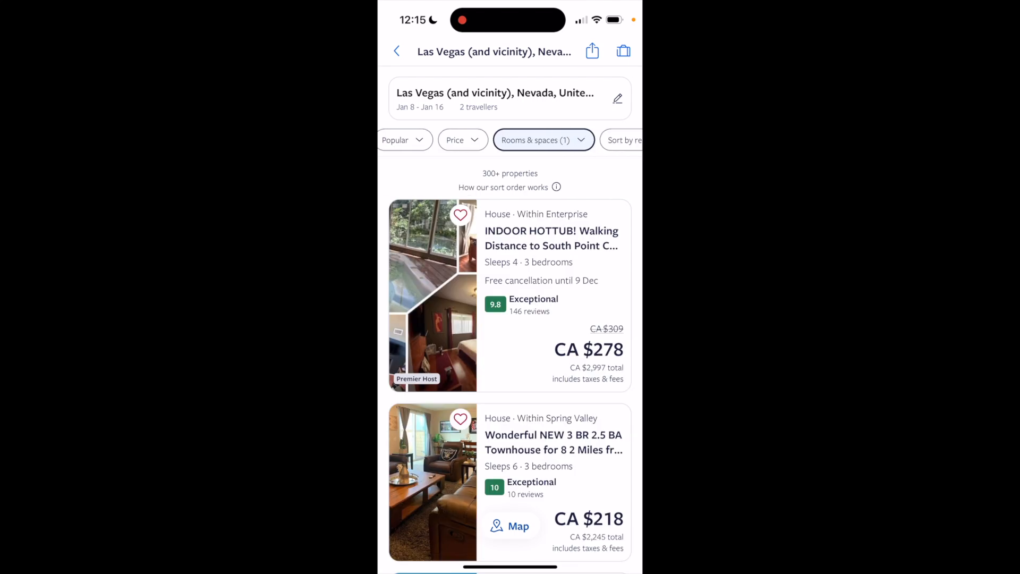
- In the full filters, set minimums of 2 bathrooms and 4 bedrooms, not yet applied
left_click(543, 141)
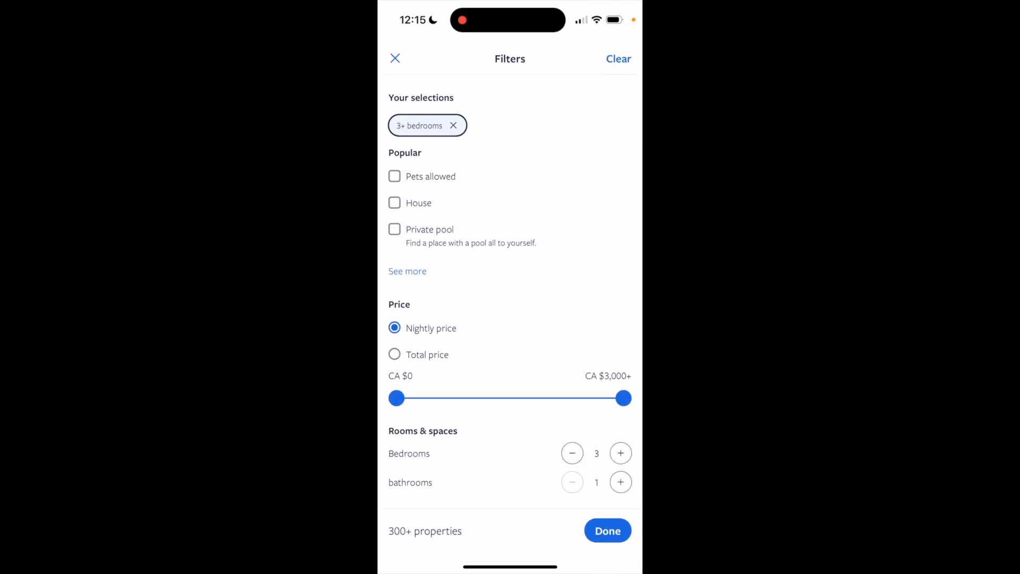
scroll("down", 3)
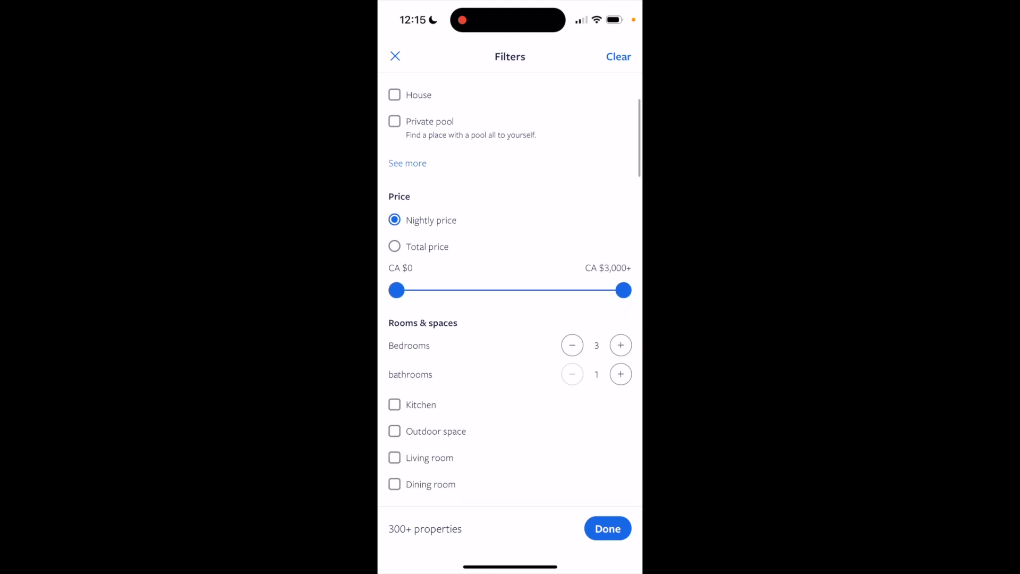
scroll("down", 3)
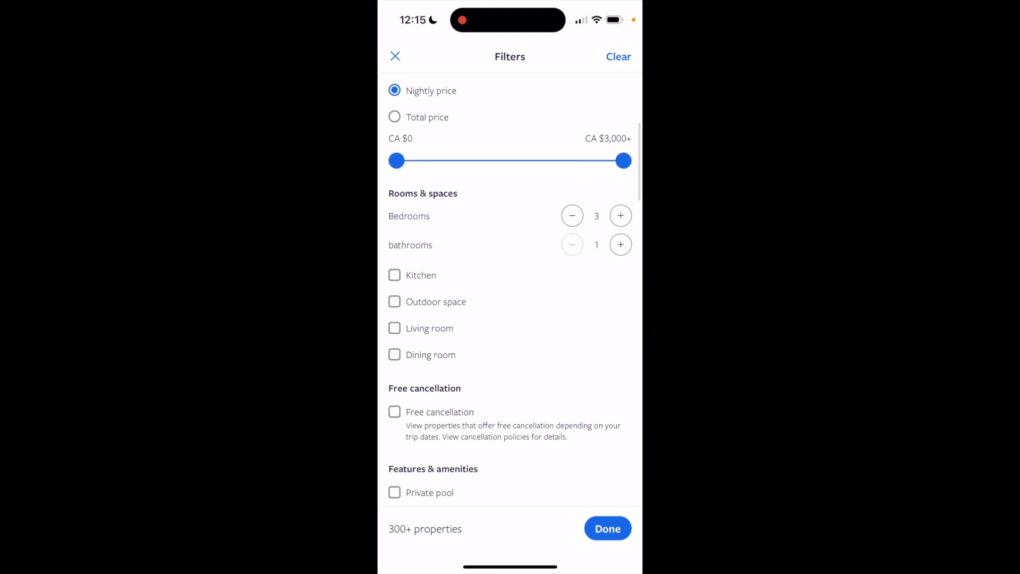
left_click(572, 215)
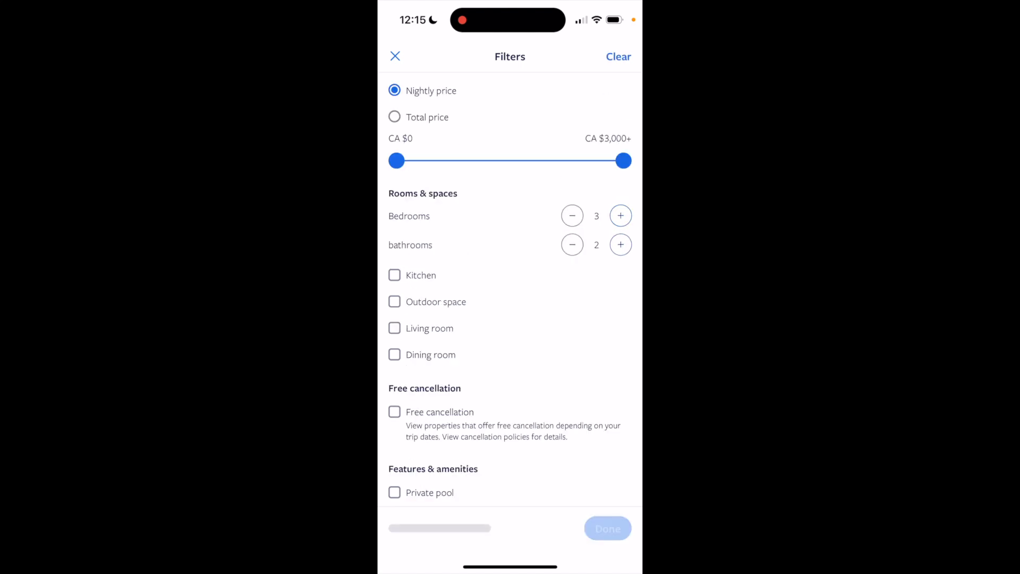
left_click(621, 215)
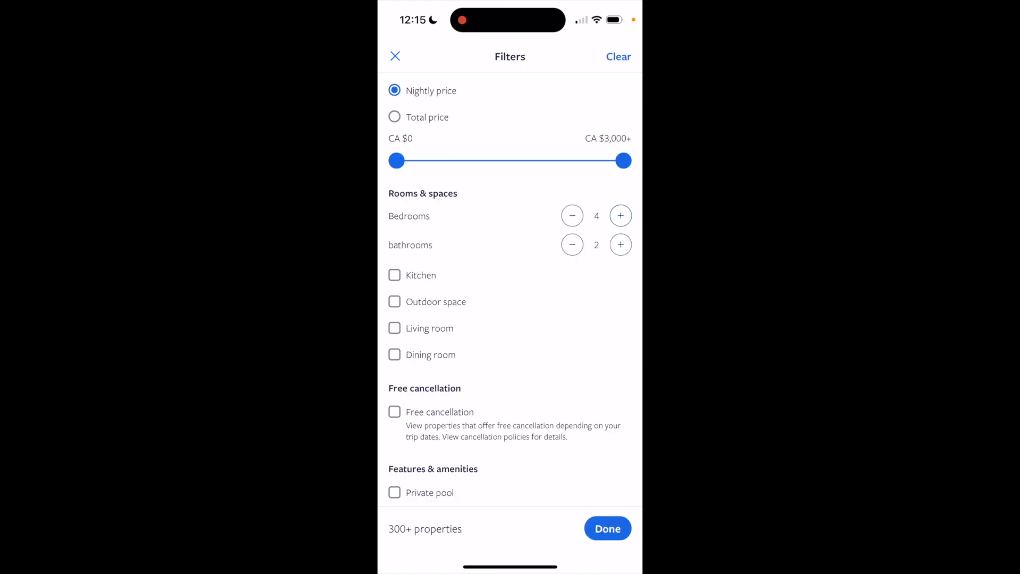